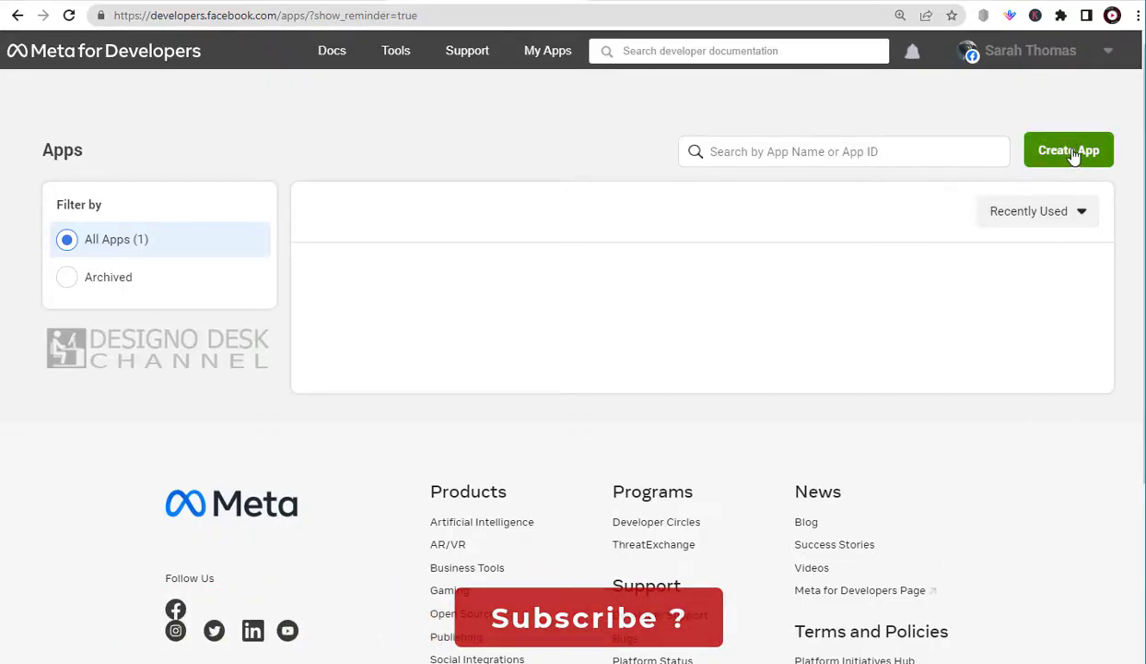
- Start creating a new app from the Apps page via Create App
{"action": "left_click", "coordinate": [1070, 151]}
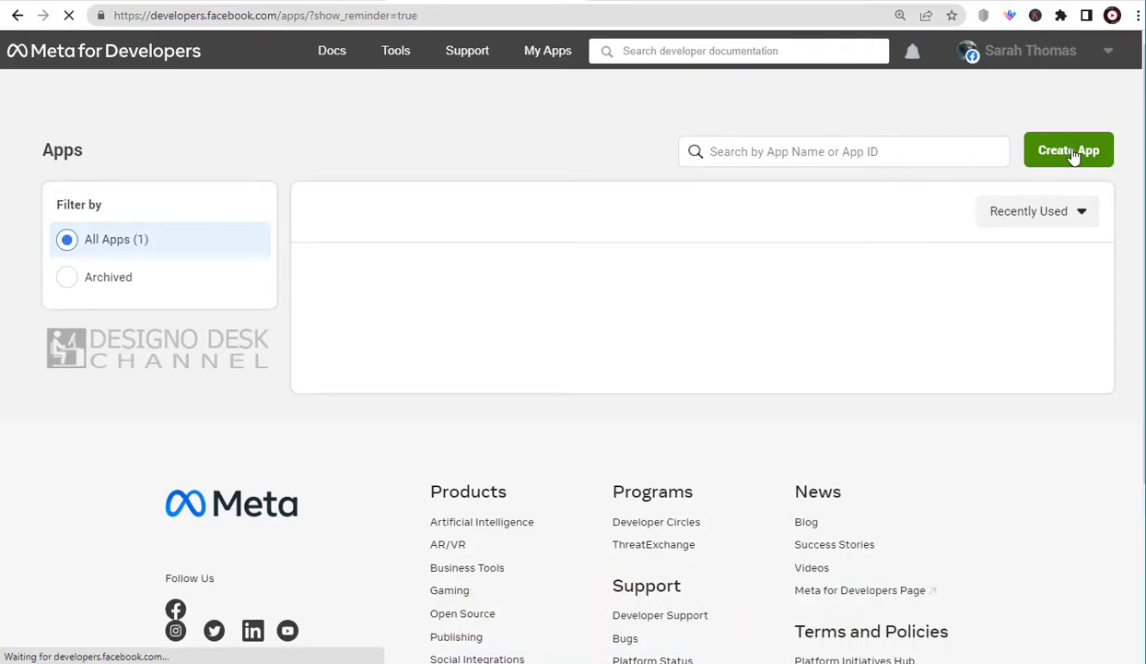
{"action": "left_click", "coordinate": [1069, 150]}
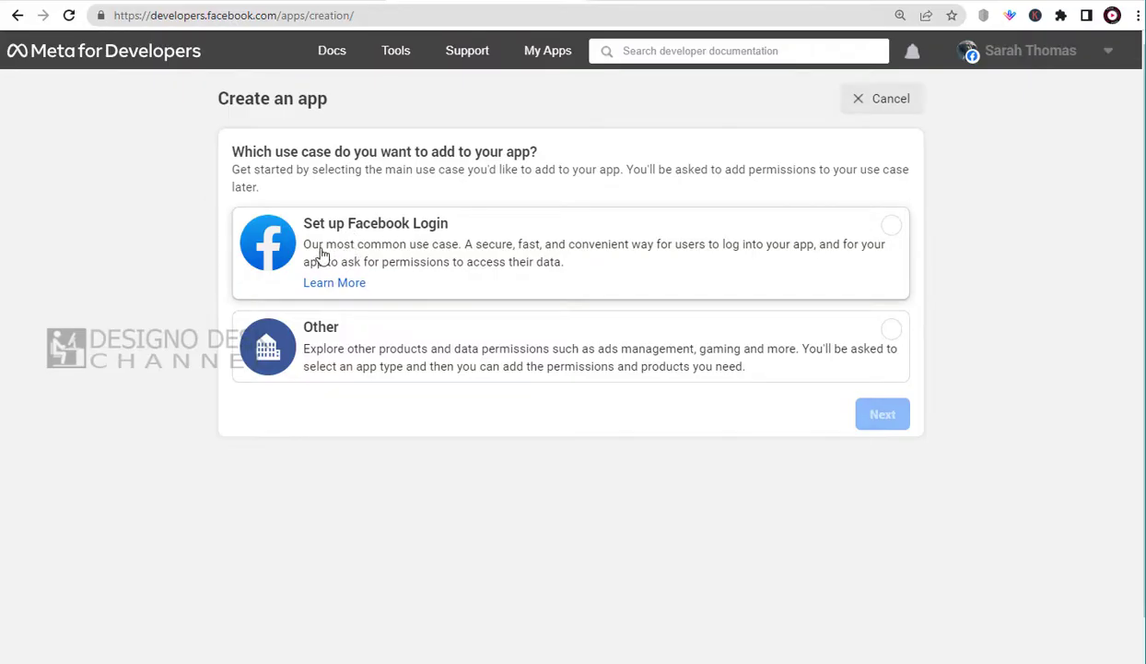
{"action": "mouse_move", "coordinate": [457, 265]}
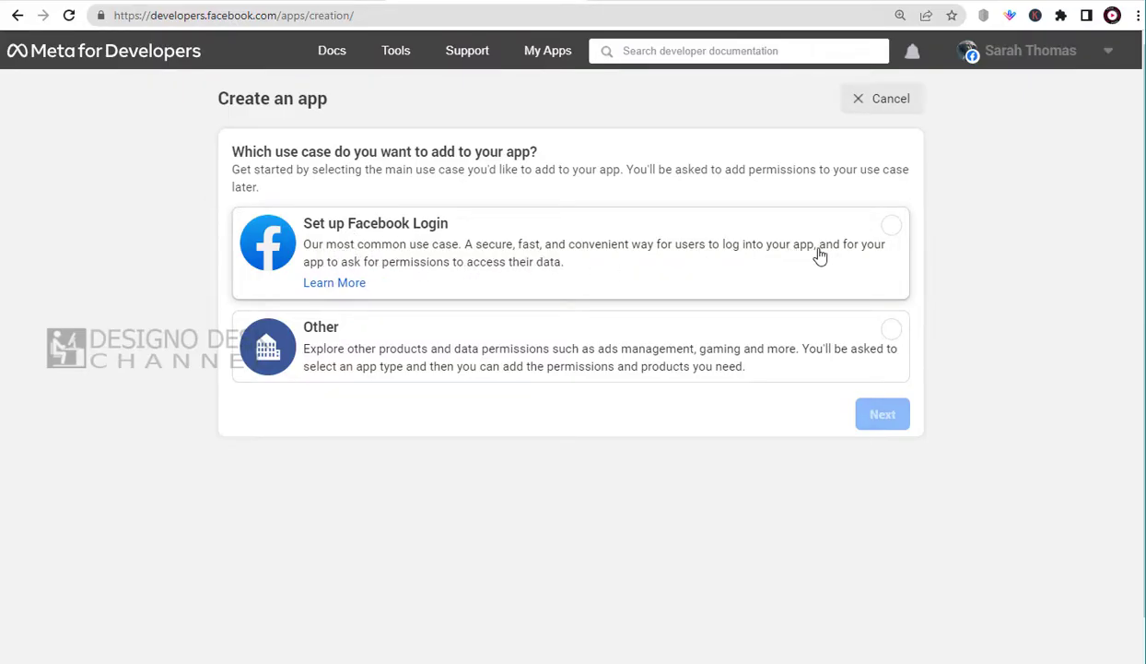
{"action": "left_click", "coordinate": [890, 225]}
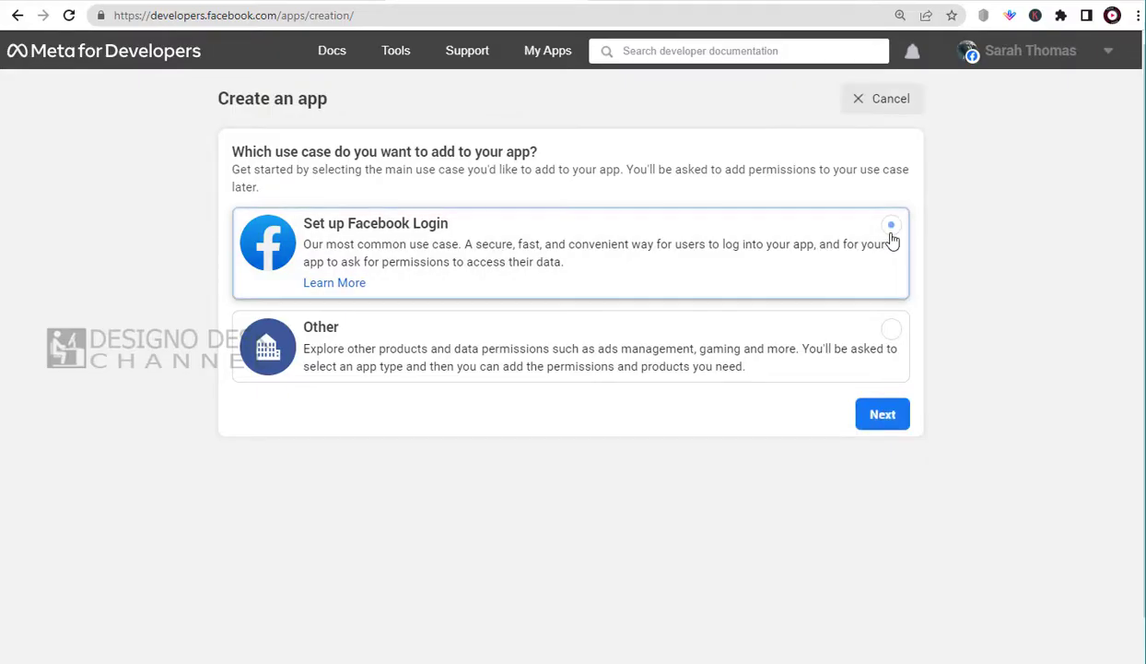
{"action": "left_click", "coordinate": [891, 225]}
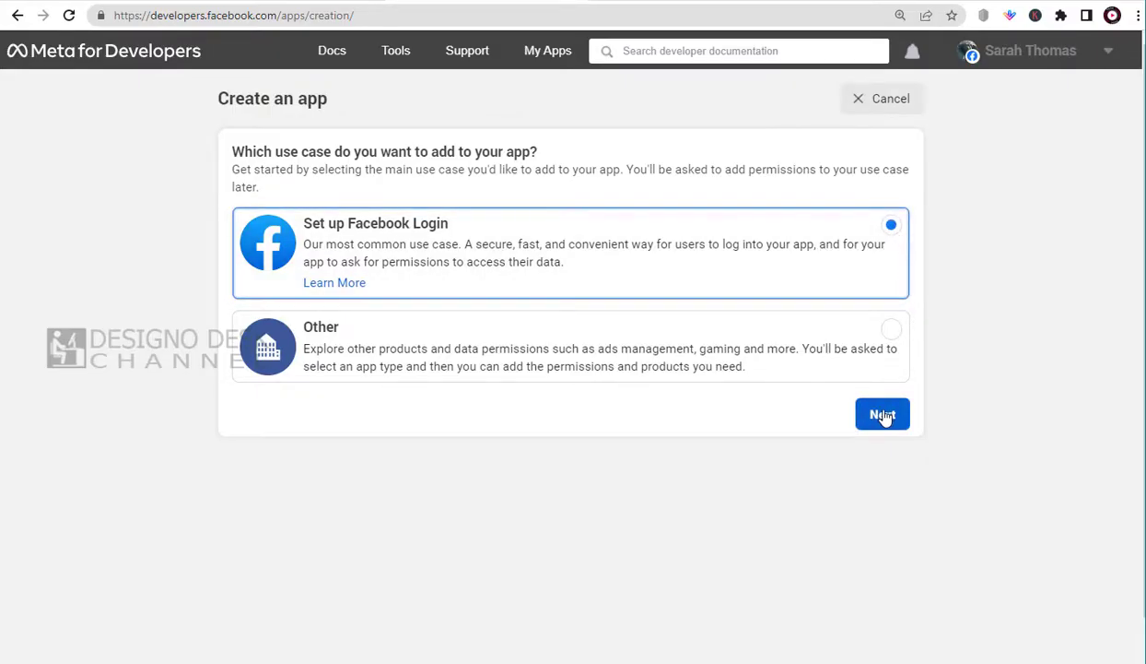
{"action": "left_click", "coordinate": [881, 413]}
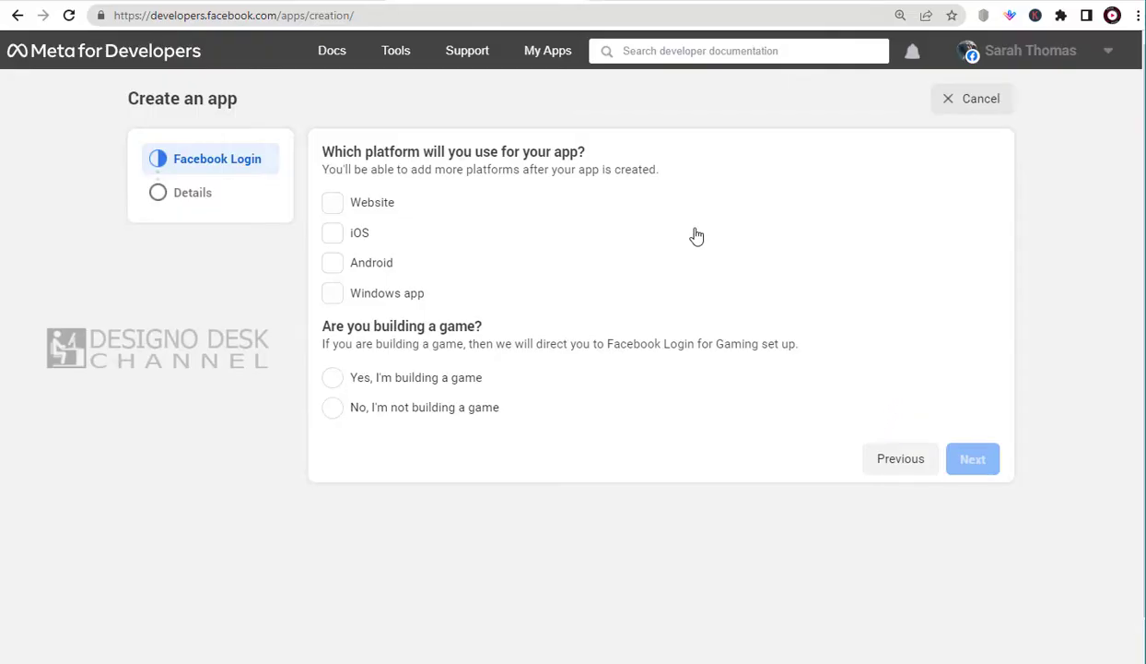
{"action": "left_click", "coordinate": [332, 201]}
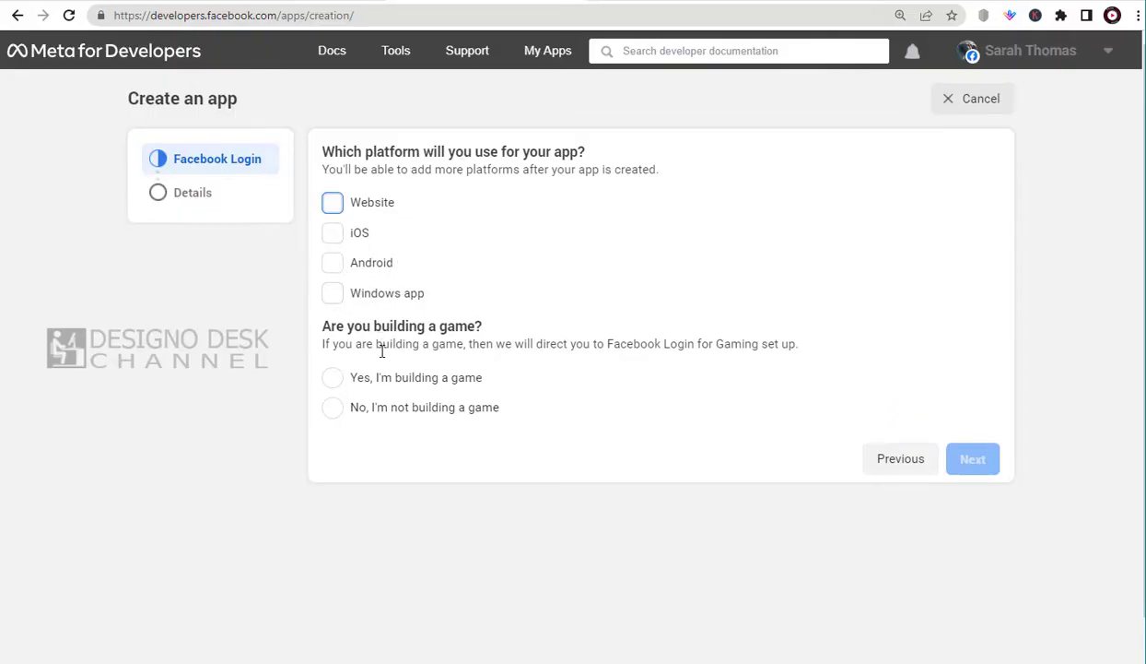
{"action": "mouse_move", "coordinate": [900, 457]}
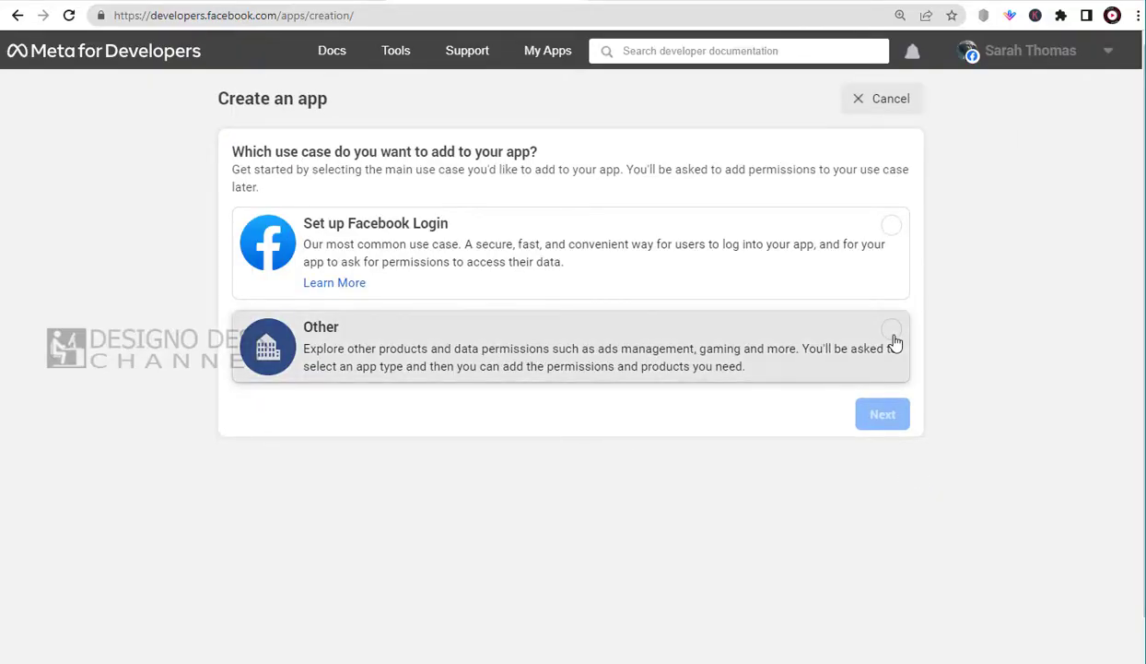
- Choose the Other use case with Business app type and continue to the details step
{"action": "left_click", "coordinate": [881, 413]}
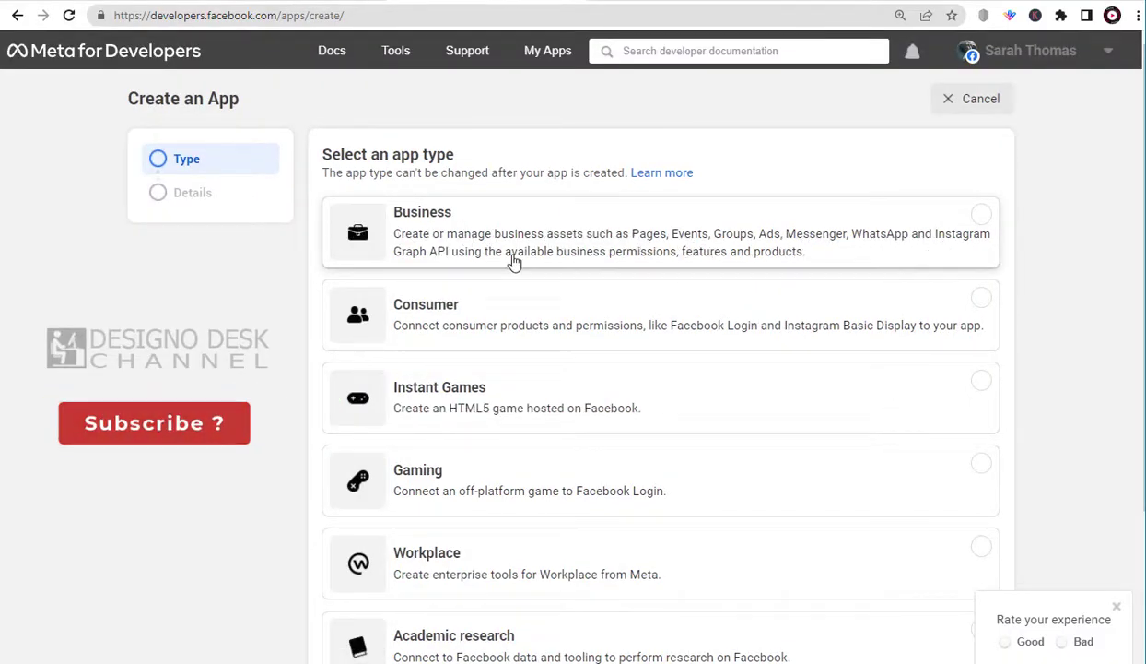
{"action": "scroll", "scroll_direction": "down", "scroll_amount": 3}
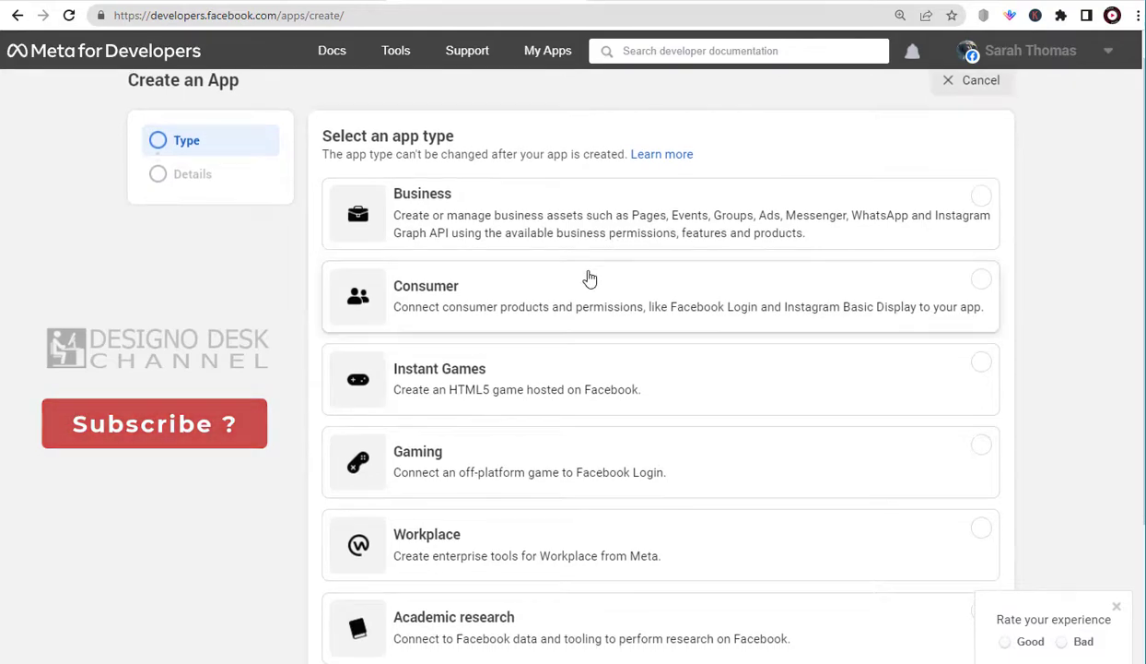
{"action": "scroll", "scroll_direction": "down", "scroll_amount": 3}
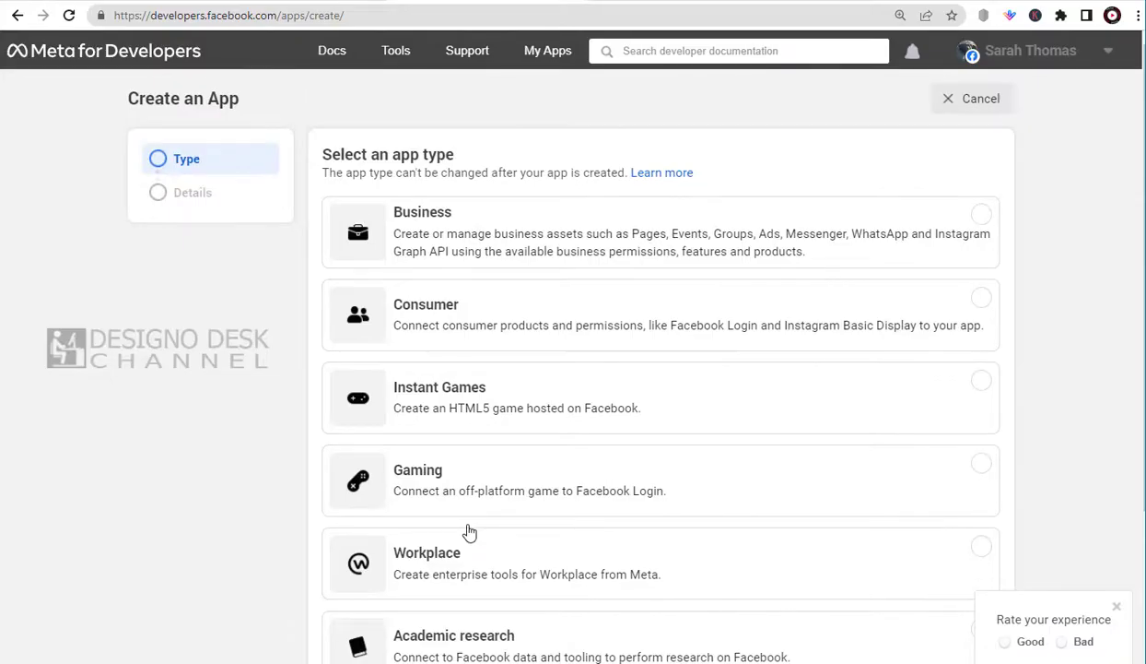
{"action": "mouse_move", "coordinate": [414, 247]}
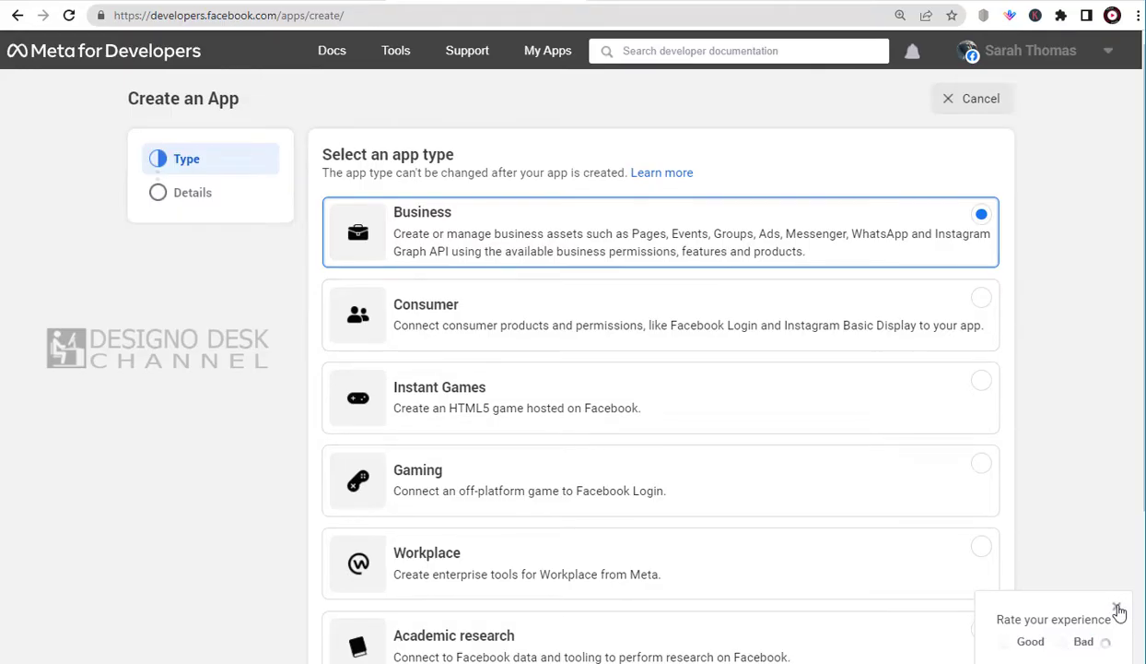
{"action": "scroll", "scroll_direction": "down", "scroll_amount": 3}
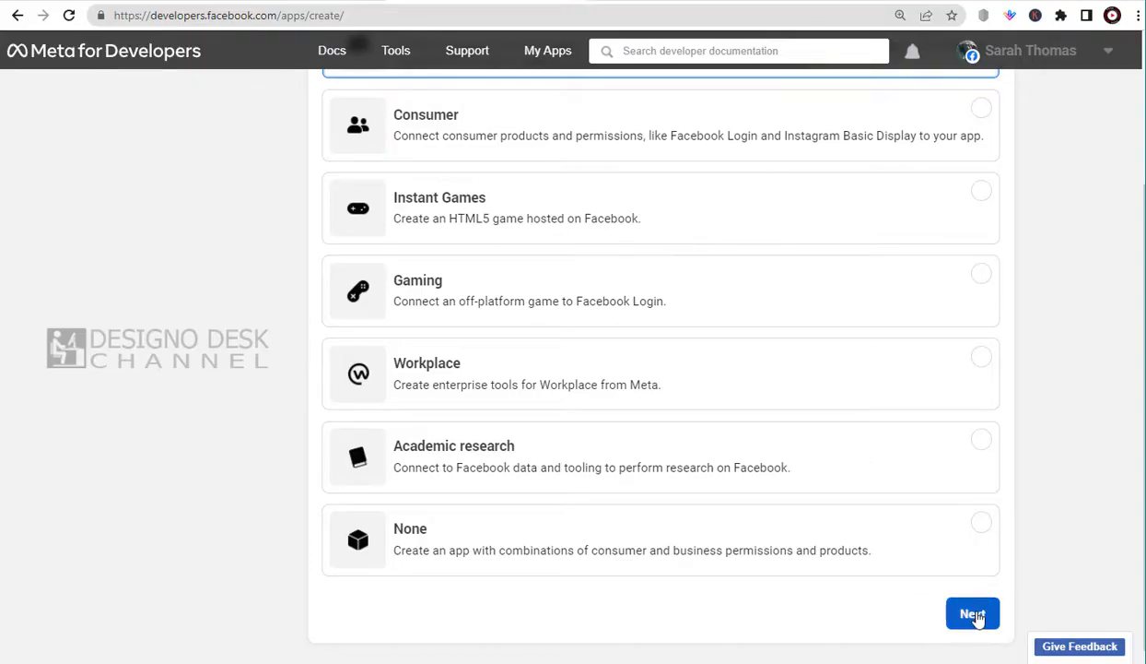
{"action": "left_click", "coordinate": [973, 614]}
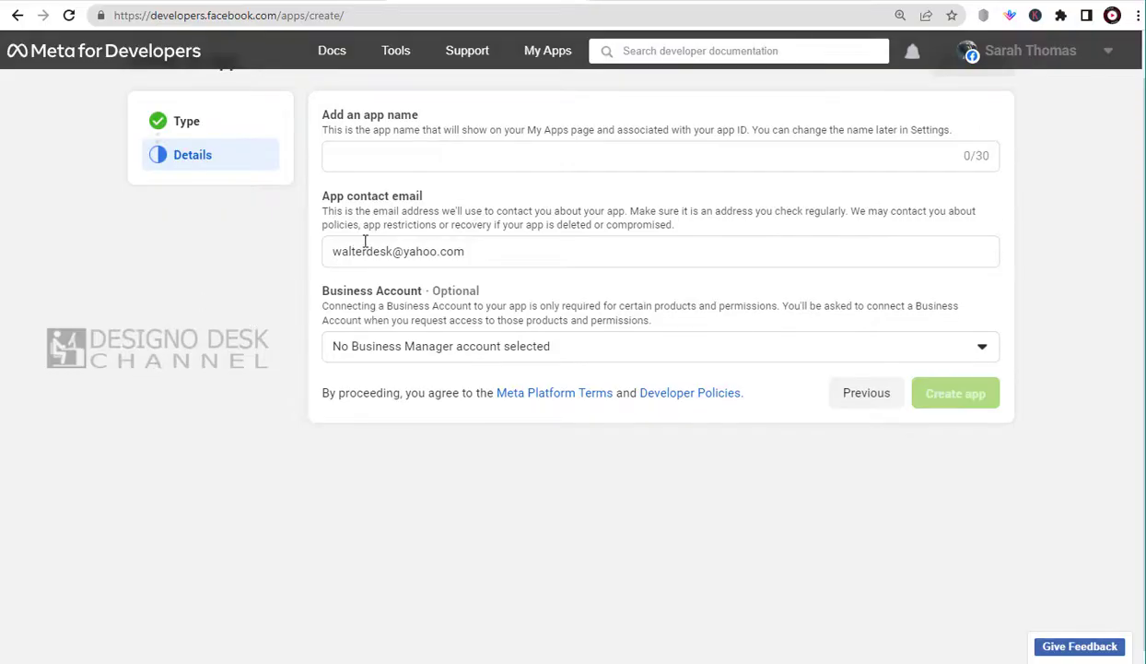
- Enter 'Wordpress Blogsite' as the new app's name
{"action": "left_click", "coordinate": [659, 155]}
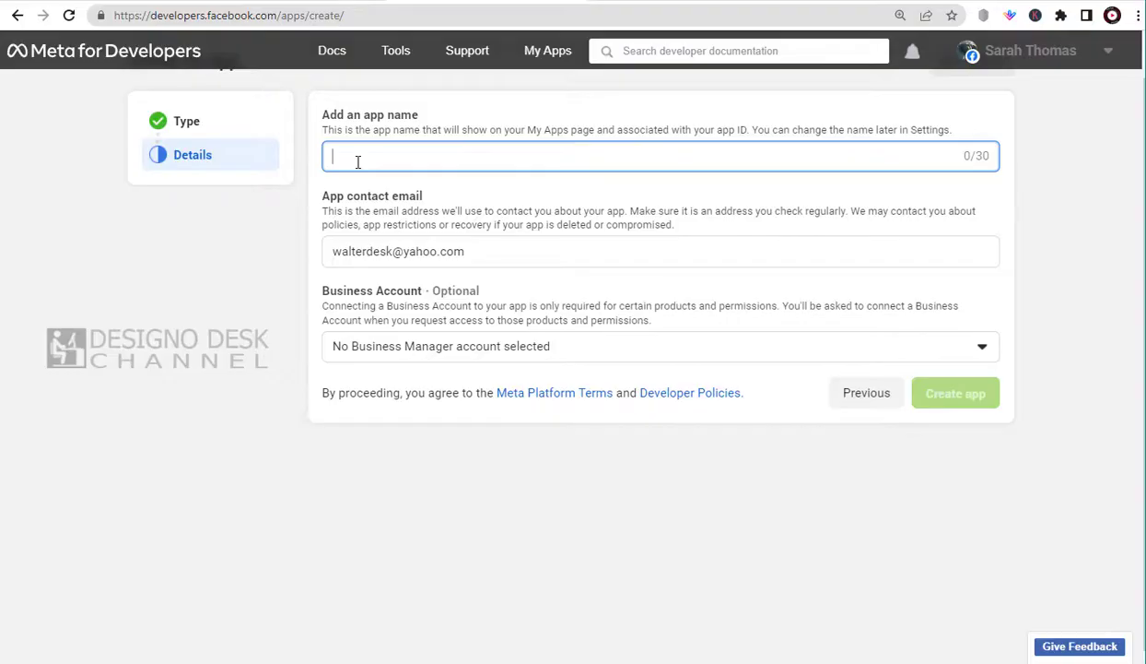
{"action": "type", "text": "Wordpress Blogsite"}
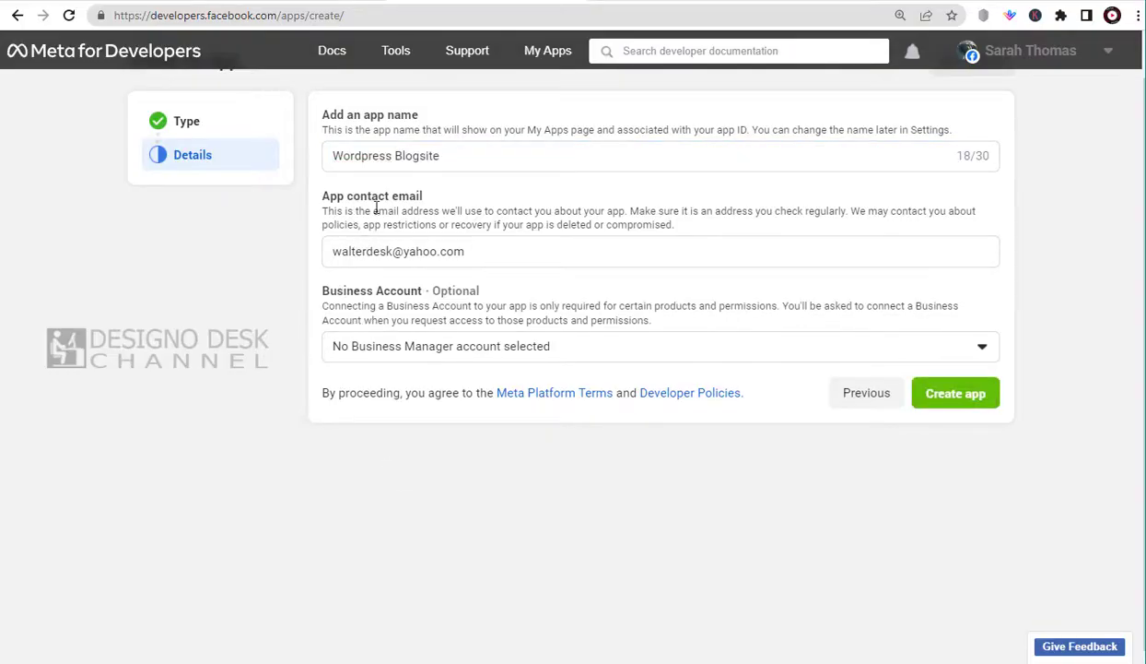
{"action": "left_click", "coordinate": [660, 347]}
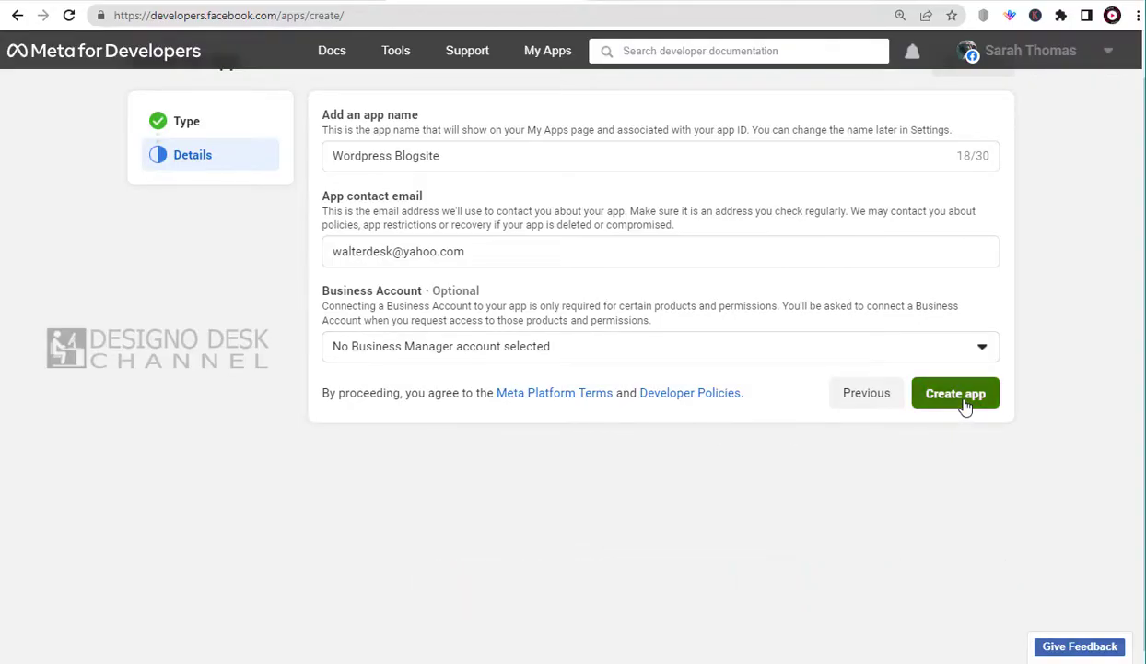
- Create the Wordpress Blogsite app, confirming the account password when prompted
{"action": "left_click", "coordinate": [955, 393]}
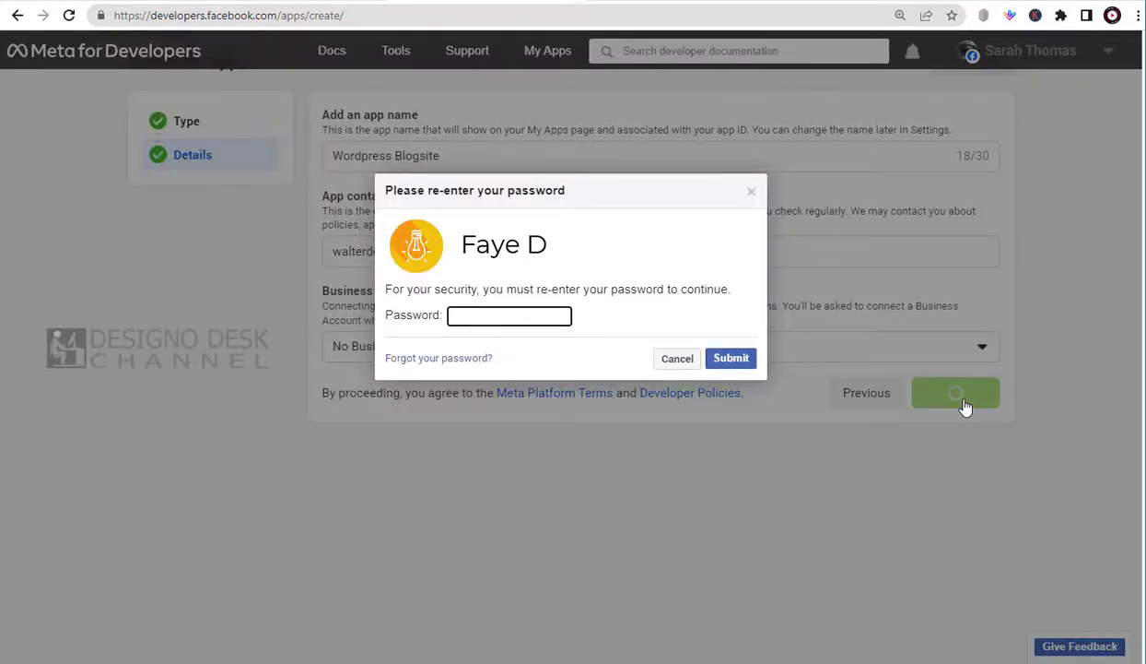
{"action": "left_click", "coordinate": [509, 315]}
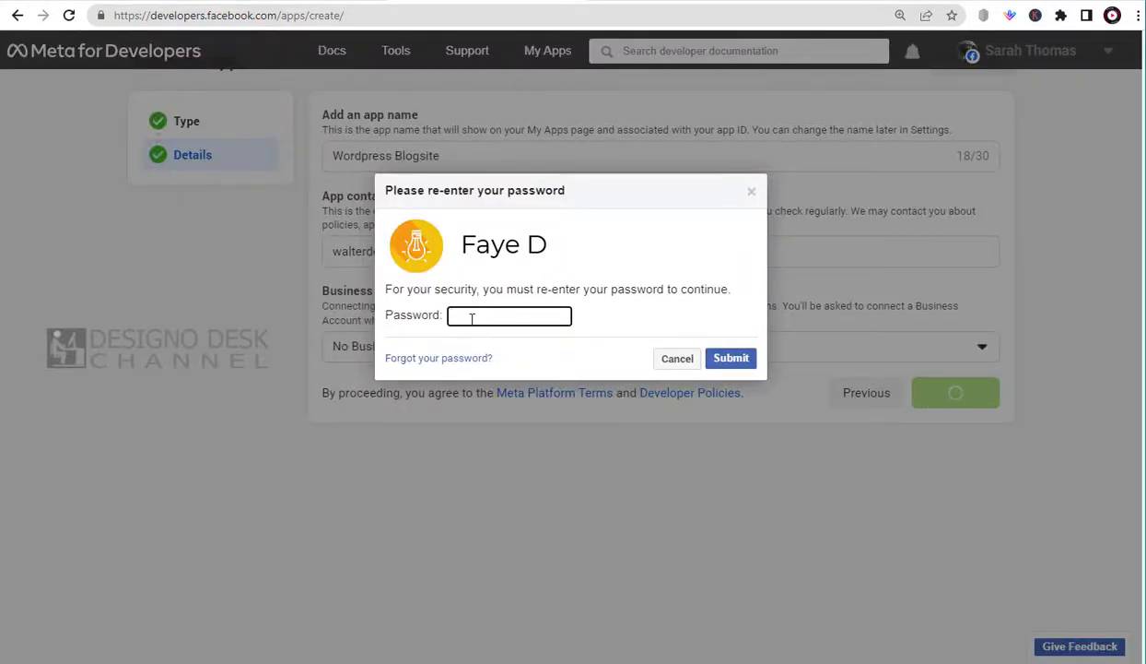
{"action": "type", "text": "password"}
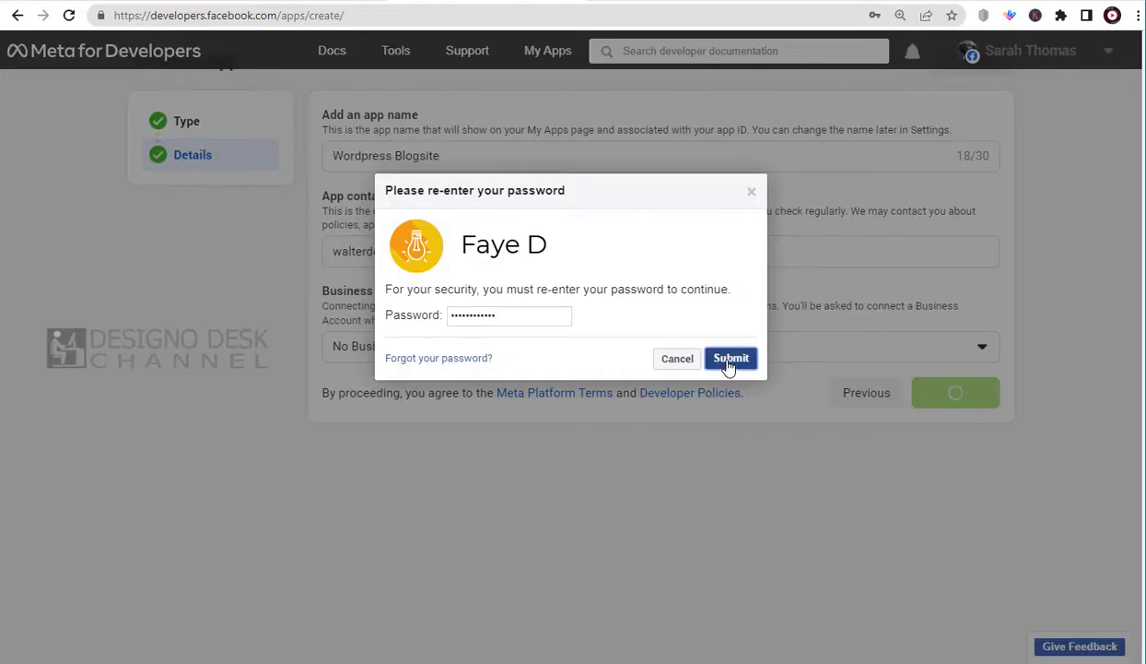
{"action": "left_click", "coordinate": [730, 358]}
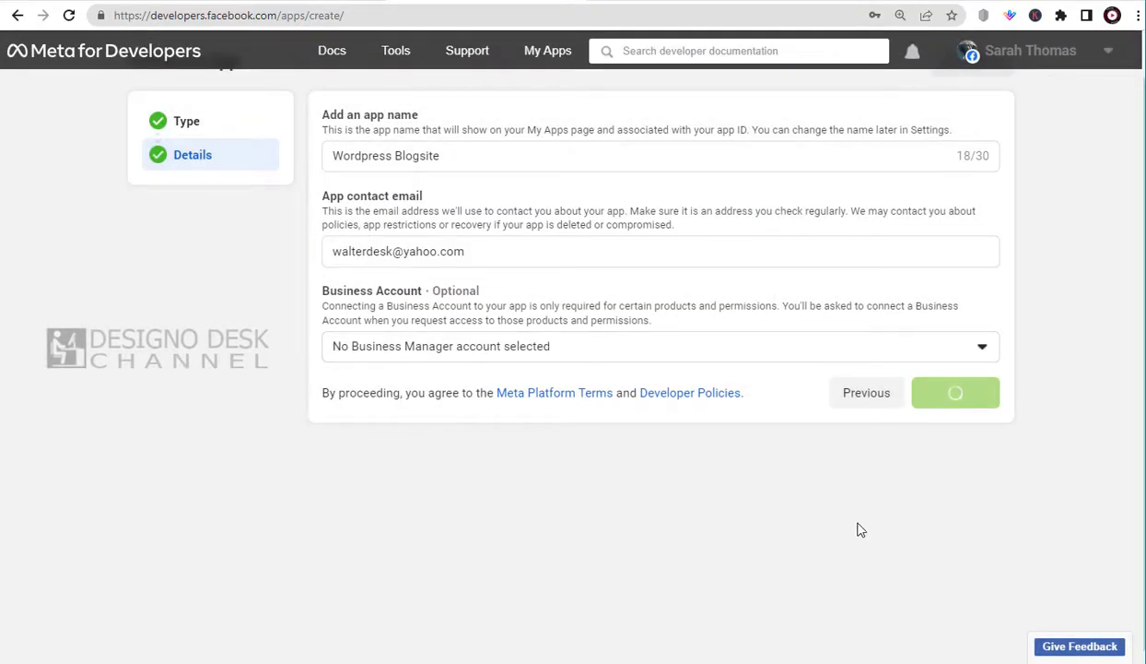
{"action": "left_click", "coordinate": [954, 391]}
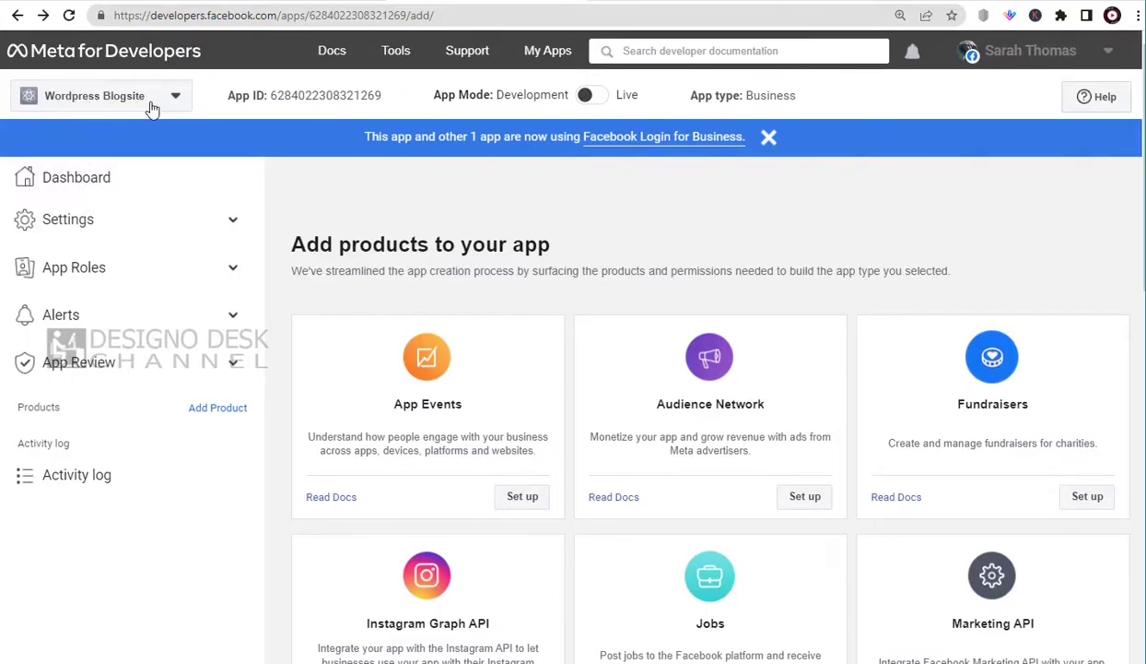
- Navigate from the app dashboard to Settings > Basic
{"action": "left_click", "coordinate": [76, 177]}
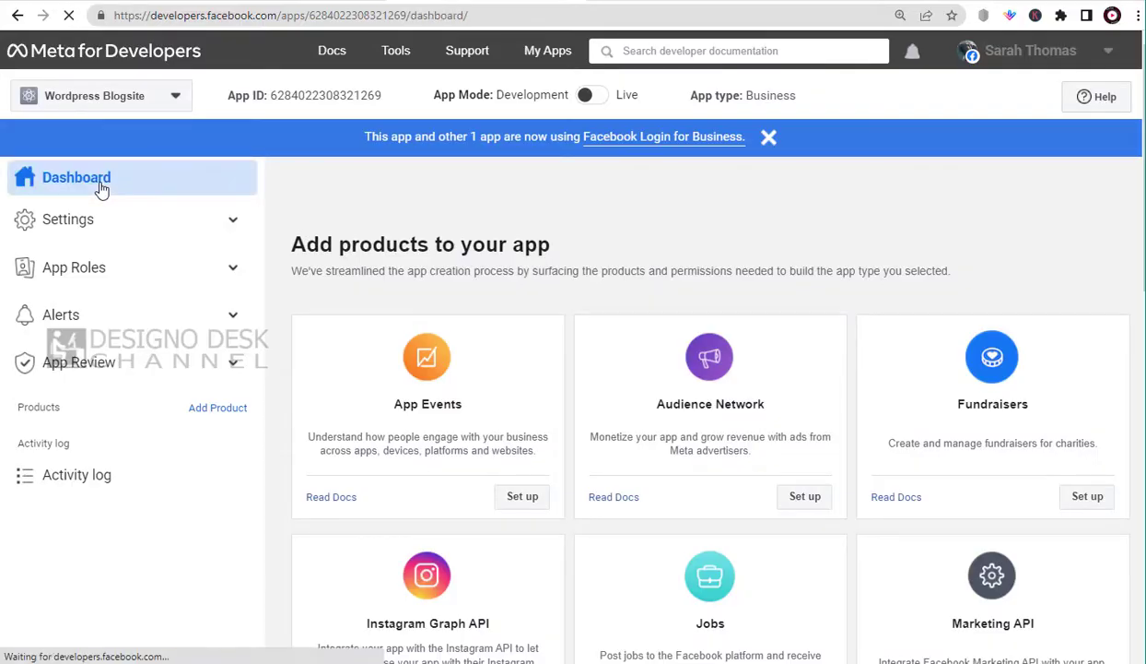
{"action": "left_click", "coordinate": [76, 177]}
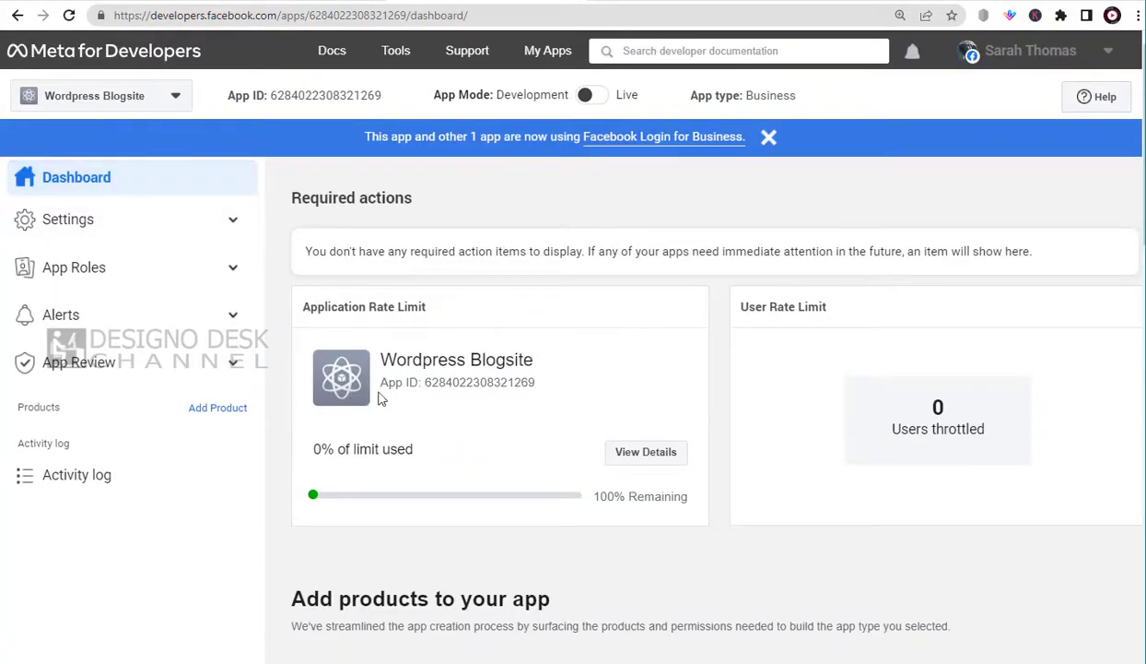
{"action": "mouse_move", "coordinate": [479, 380]}
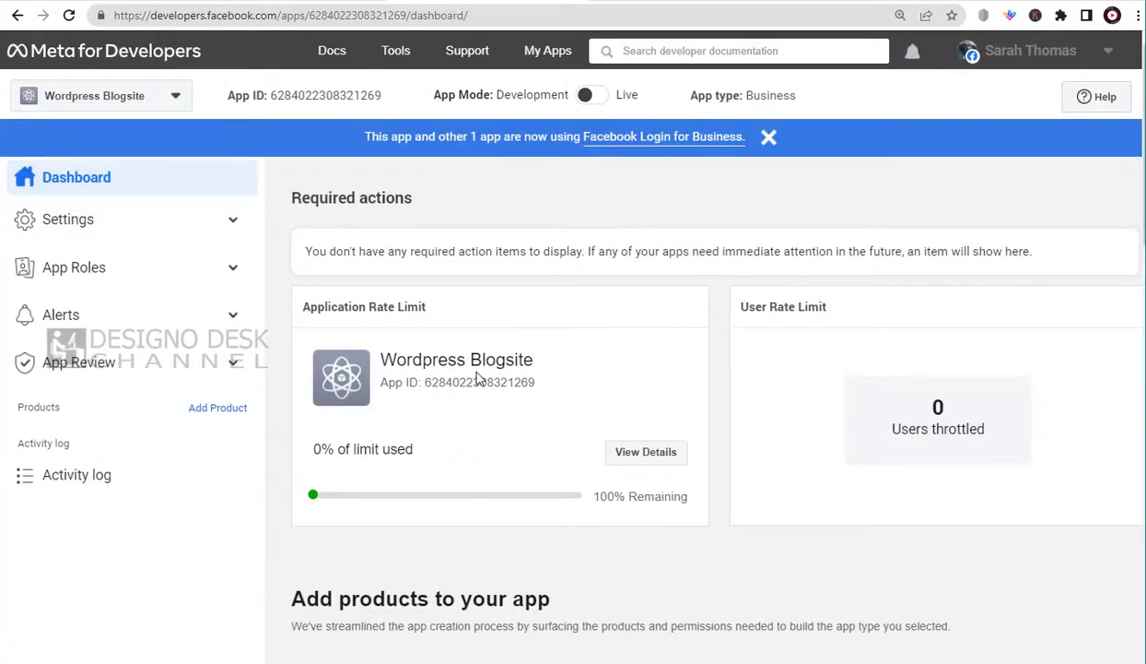
{"action": "left_click", "coordinate": [67, 219]}
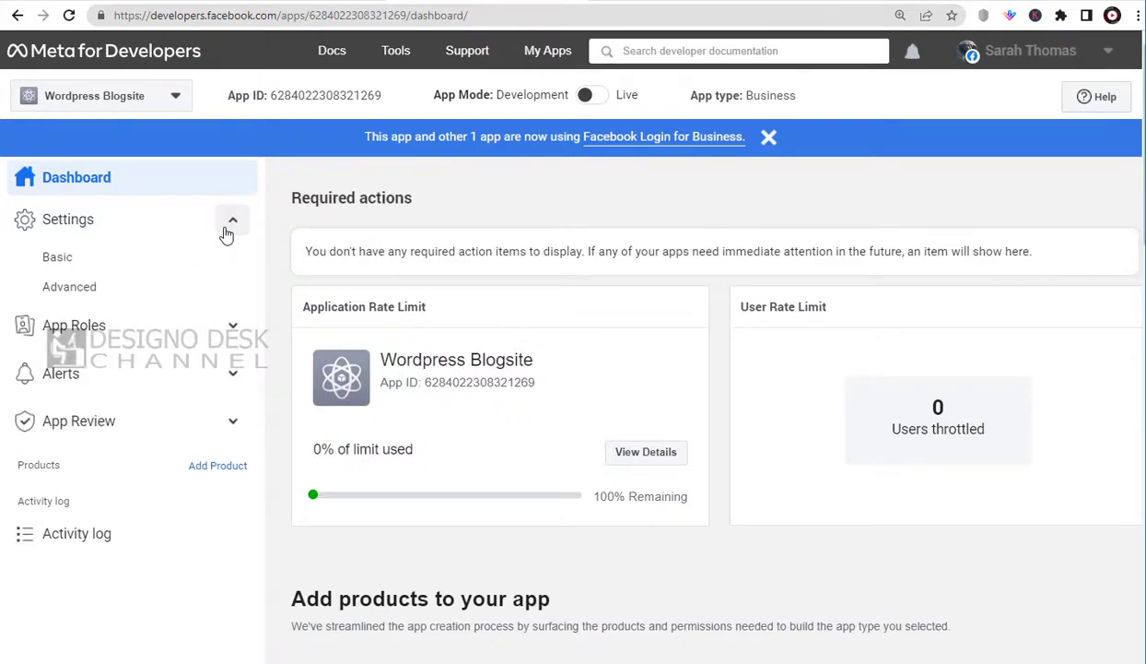
{"action": "left_click", "coordinate": [57, 258]}
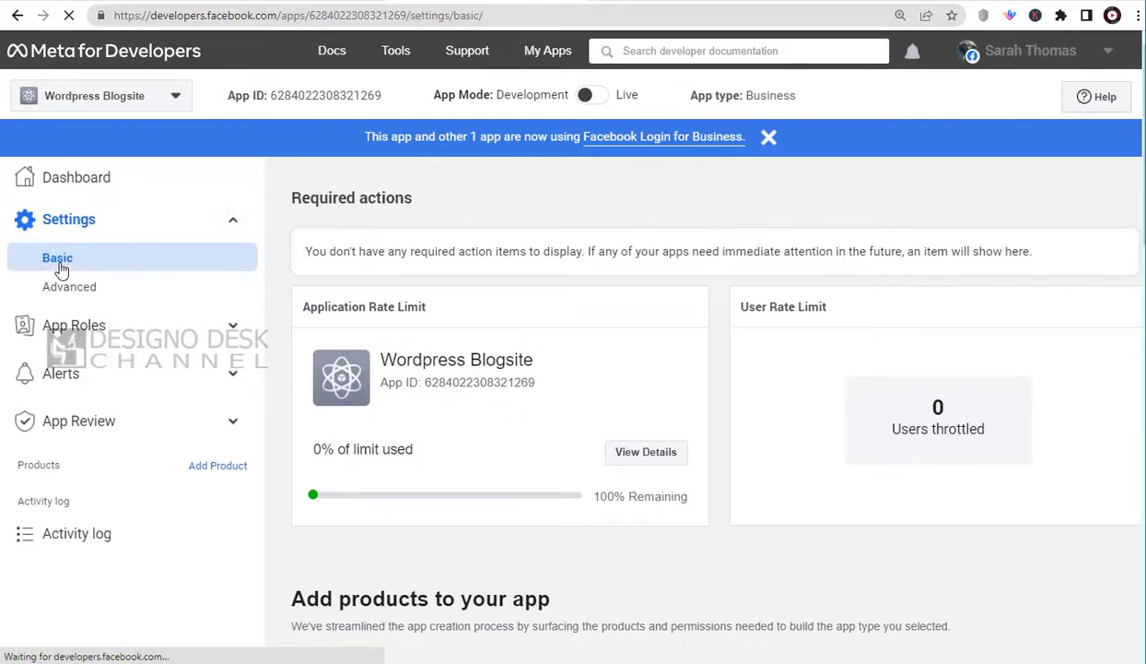
- Show the hidden App secret beside the App ID in Basic settings
{"action": "left_click", "coordinate": [57, 258]}
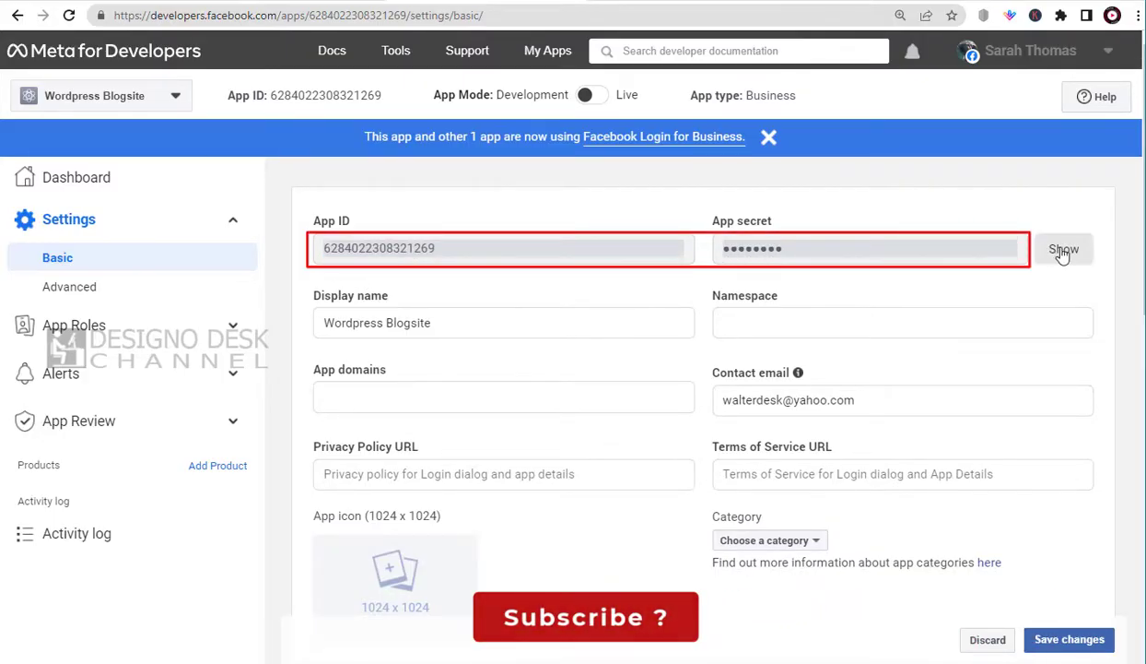
{"action": "left_click", "coordinate": [1063, 247]}
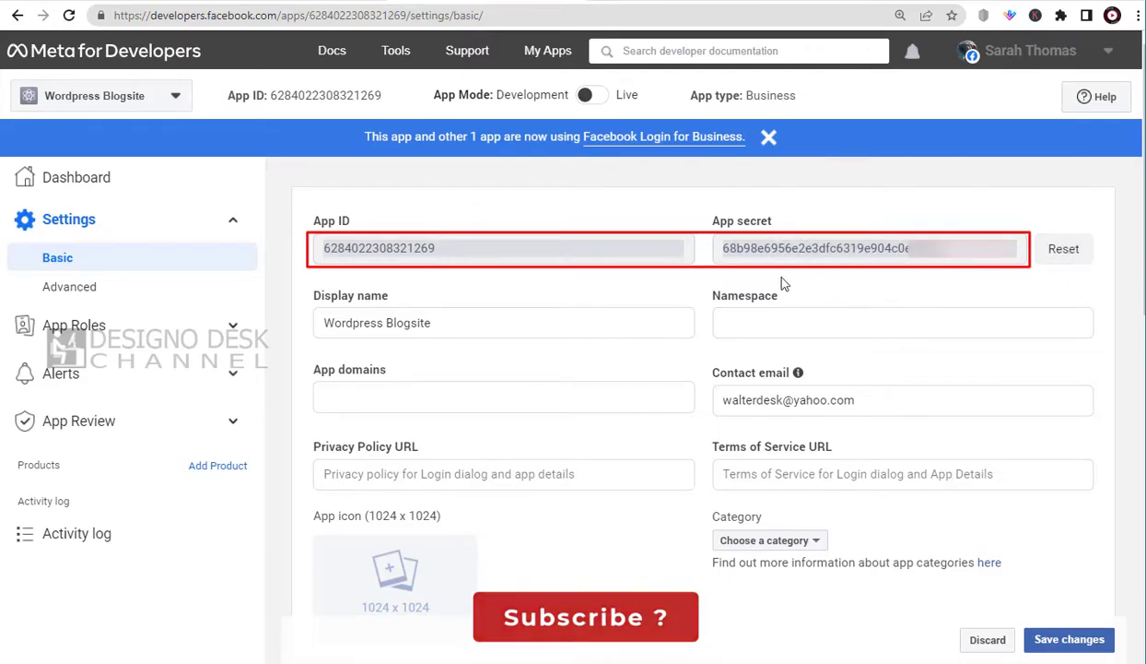
{"action": "mouse_move", "coordinate": [927, 276]}
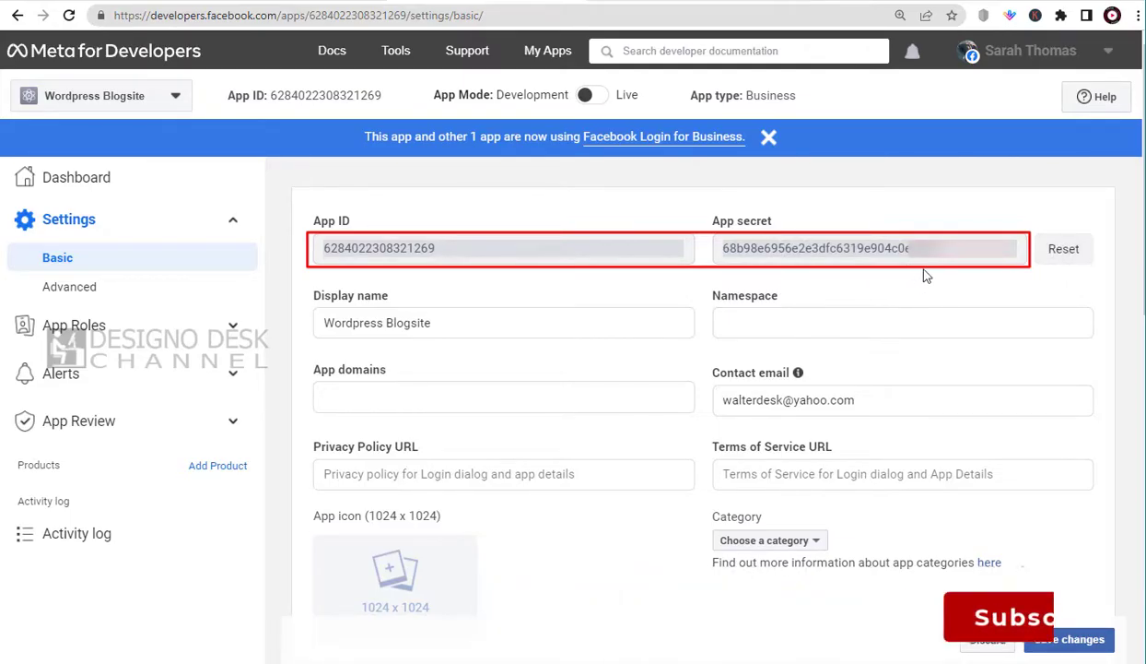